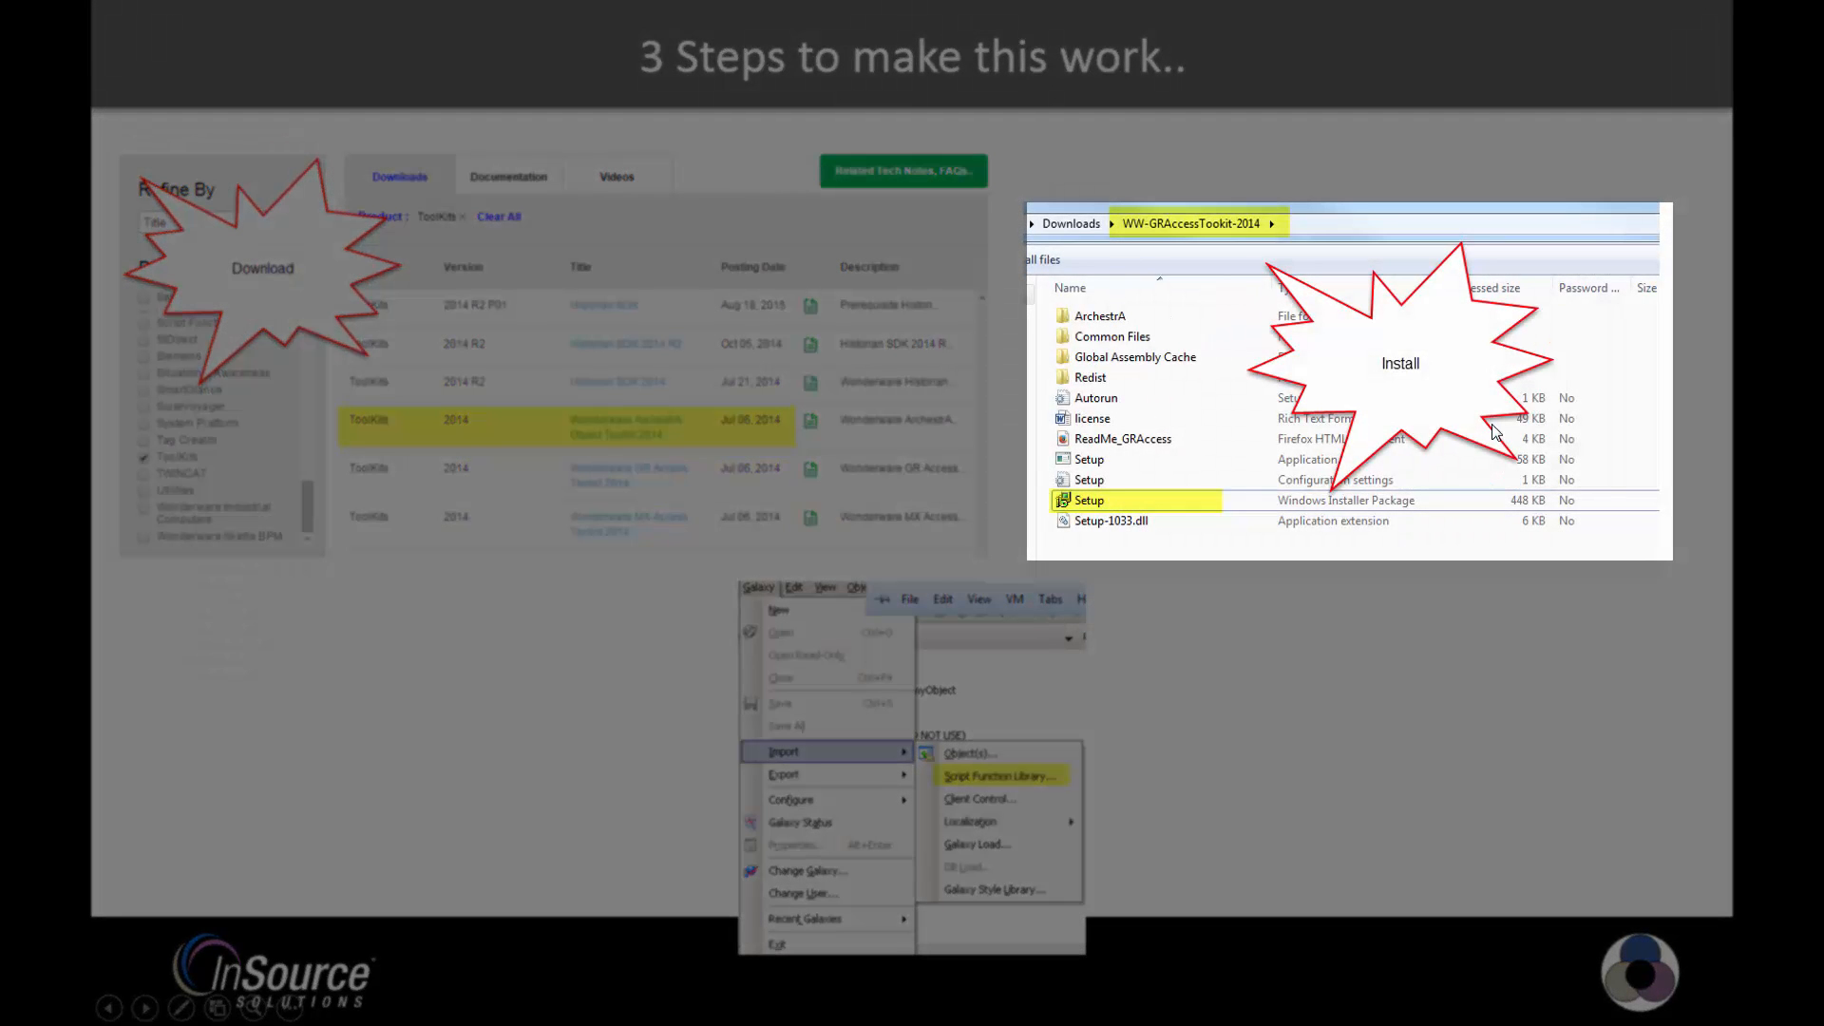
mouse_move(1079, 510)
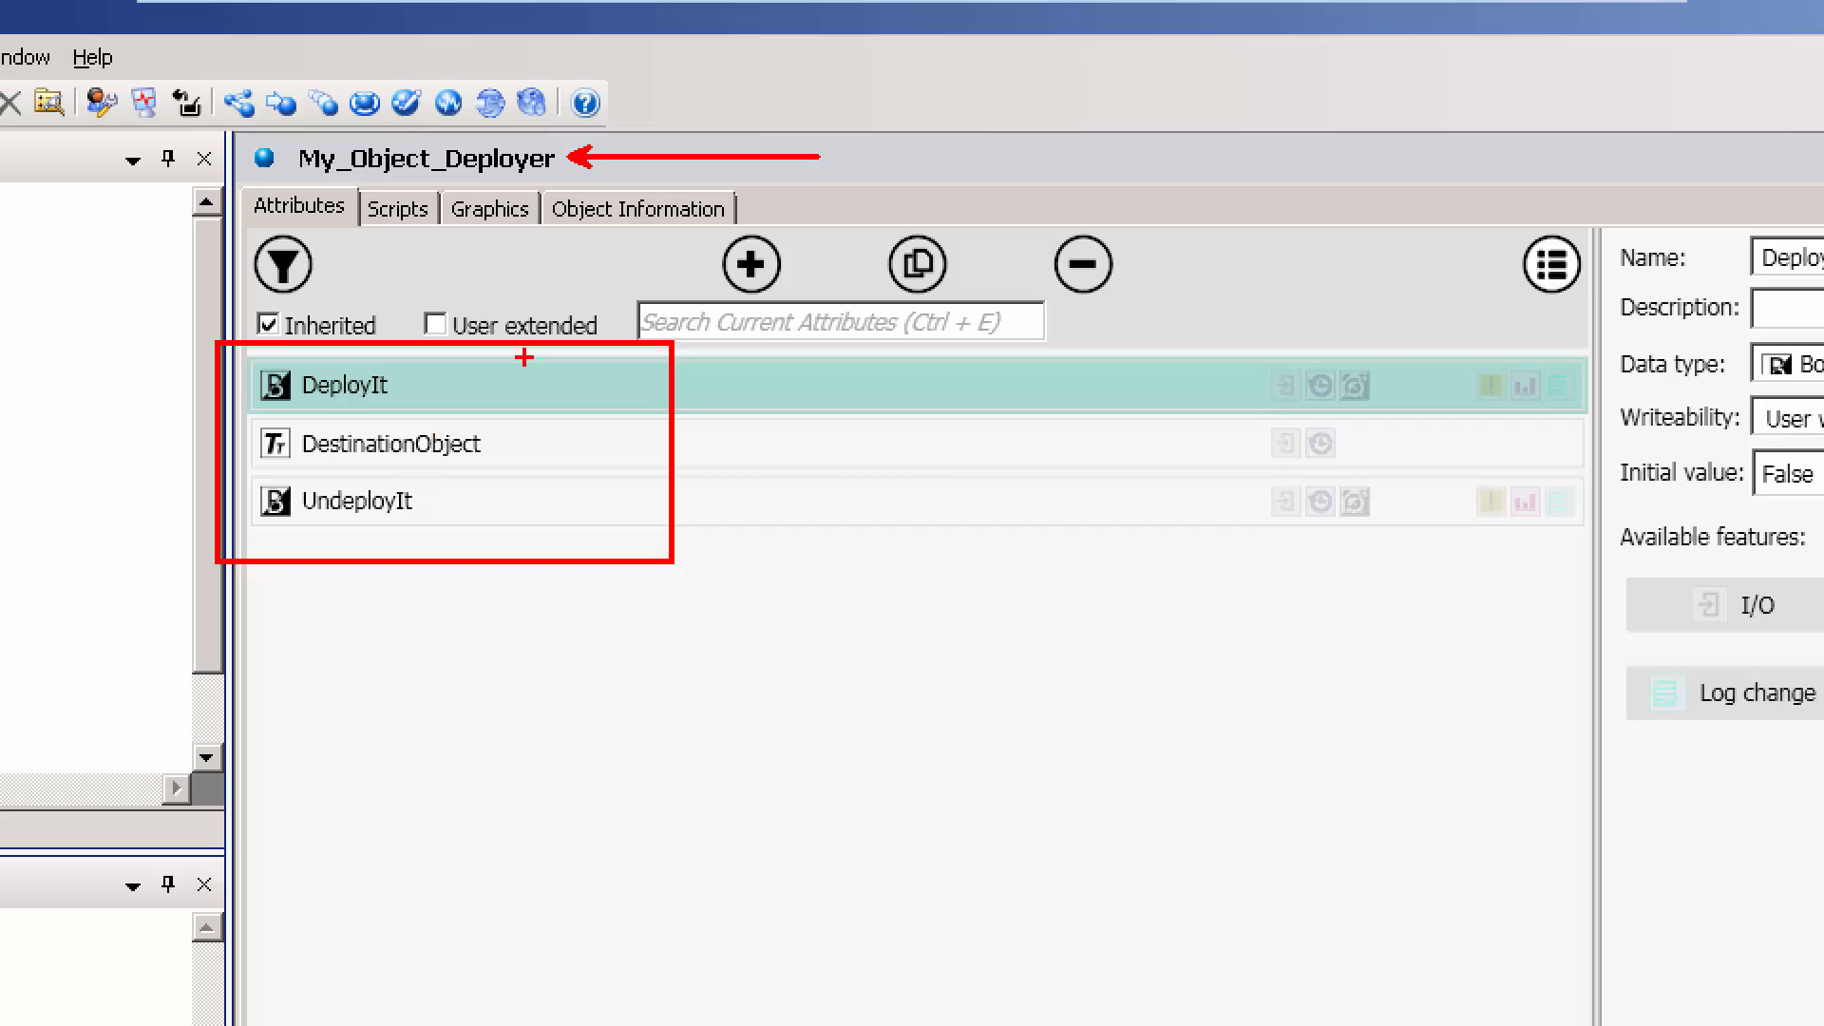
Step: Show the Scripts list of My_Object_Deployer to reach its DeployObject script
click(473, 103)
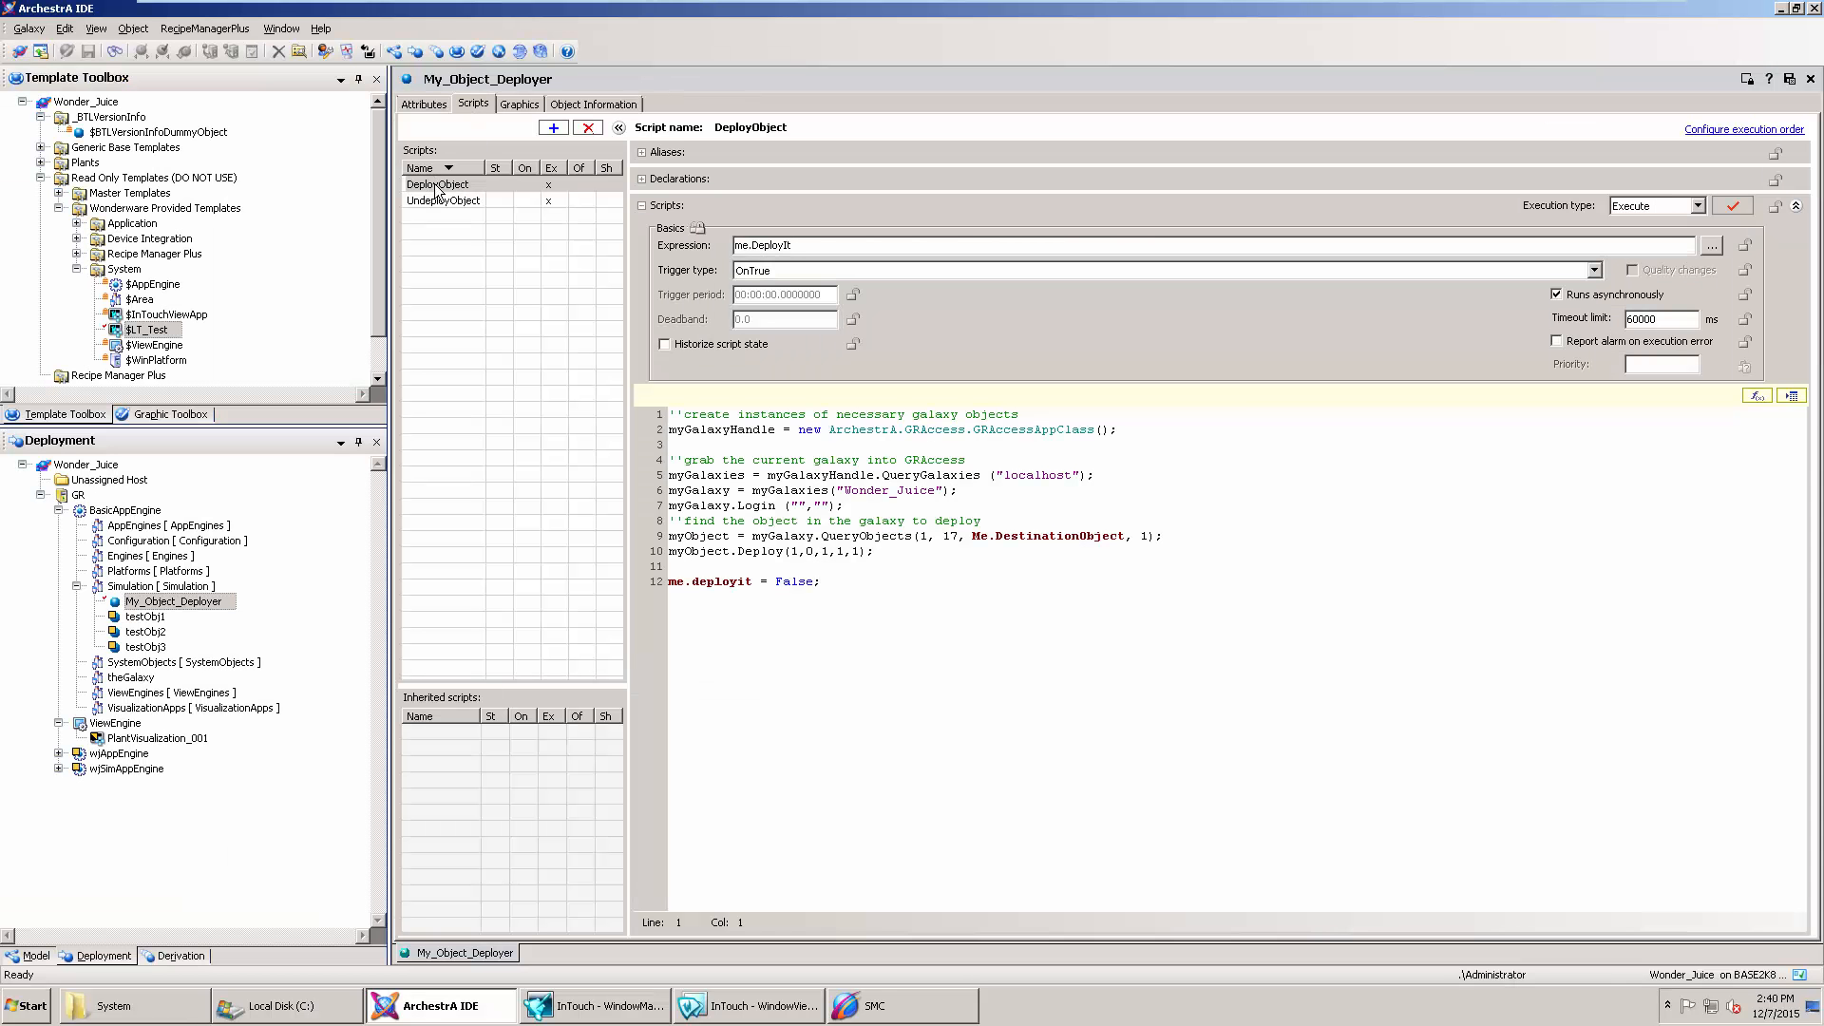
Step: Reveal DeployObject's GRAccess dim declarations, then show the UndeployObject script code
click(439, 185)
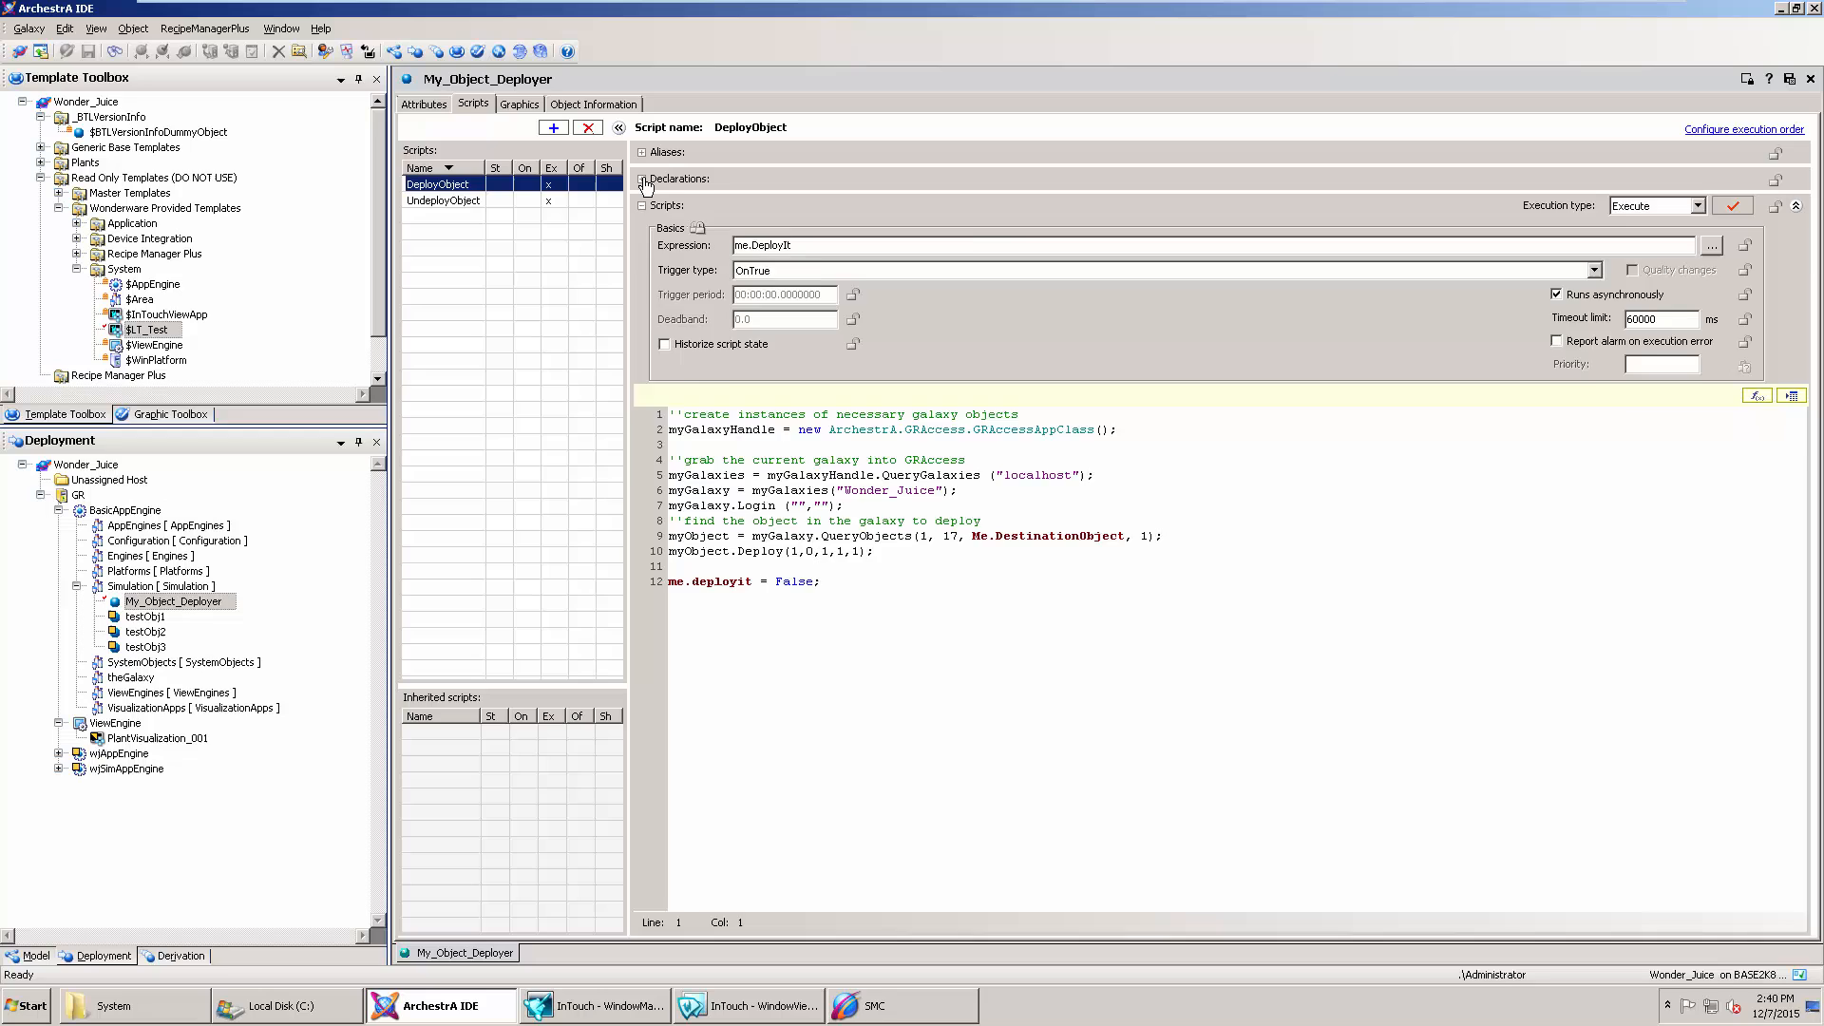
click(646, 179)
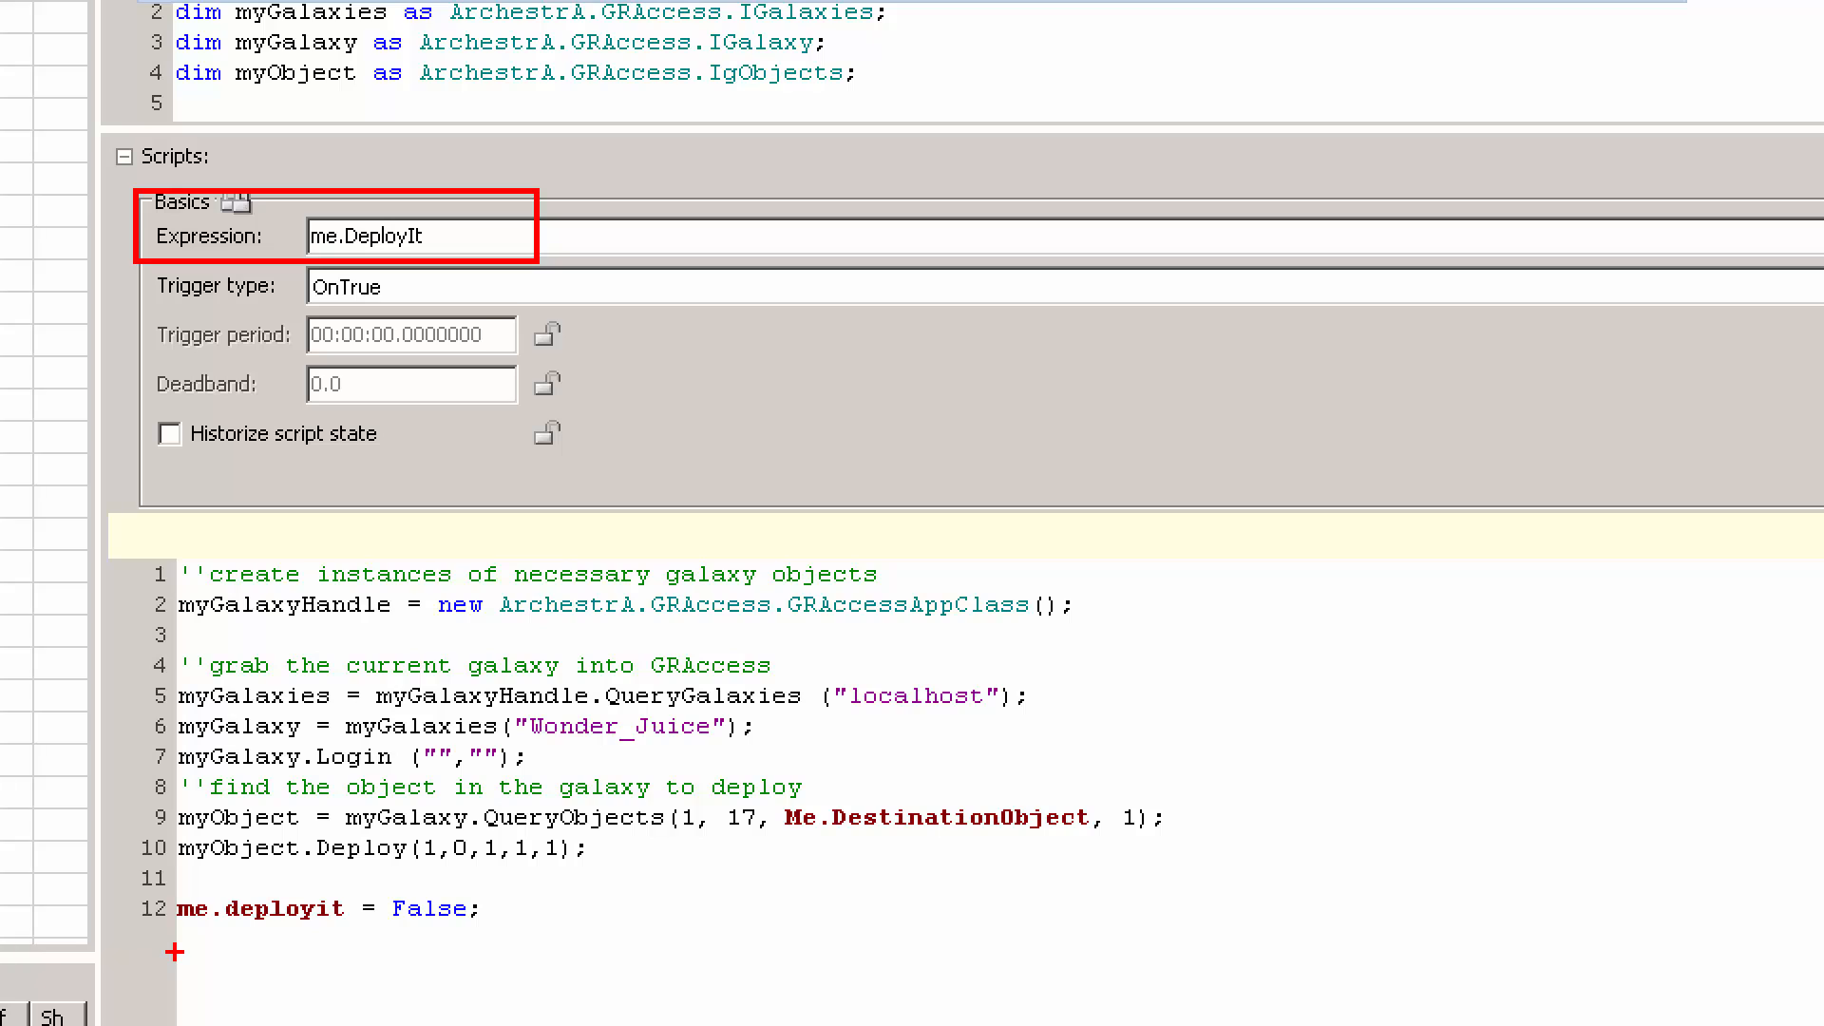
mouse_move(766, 682)
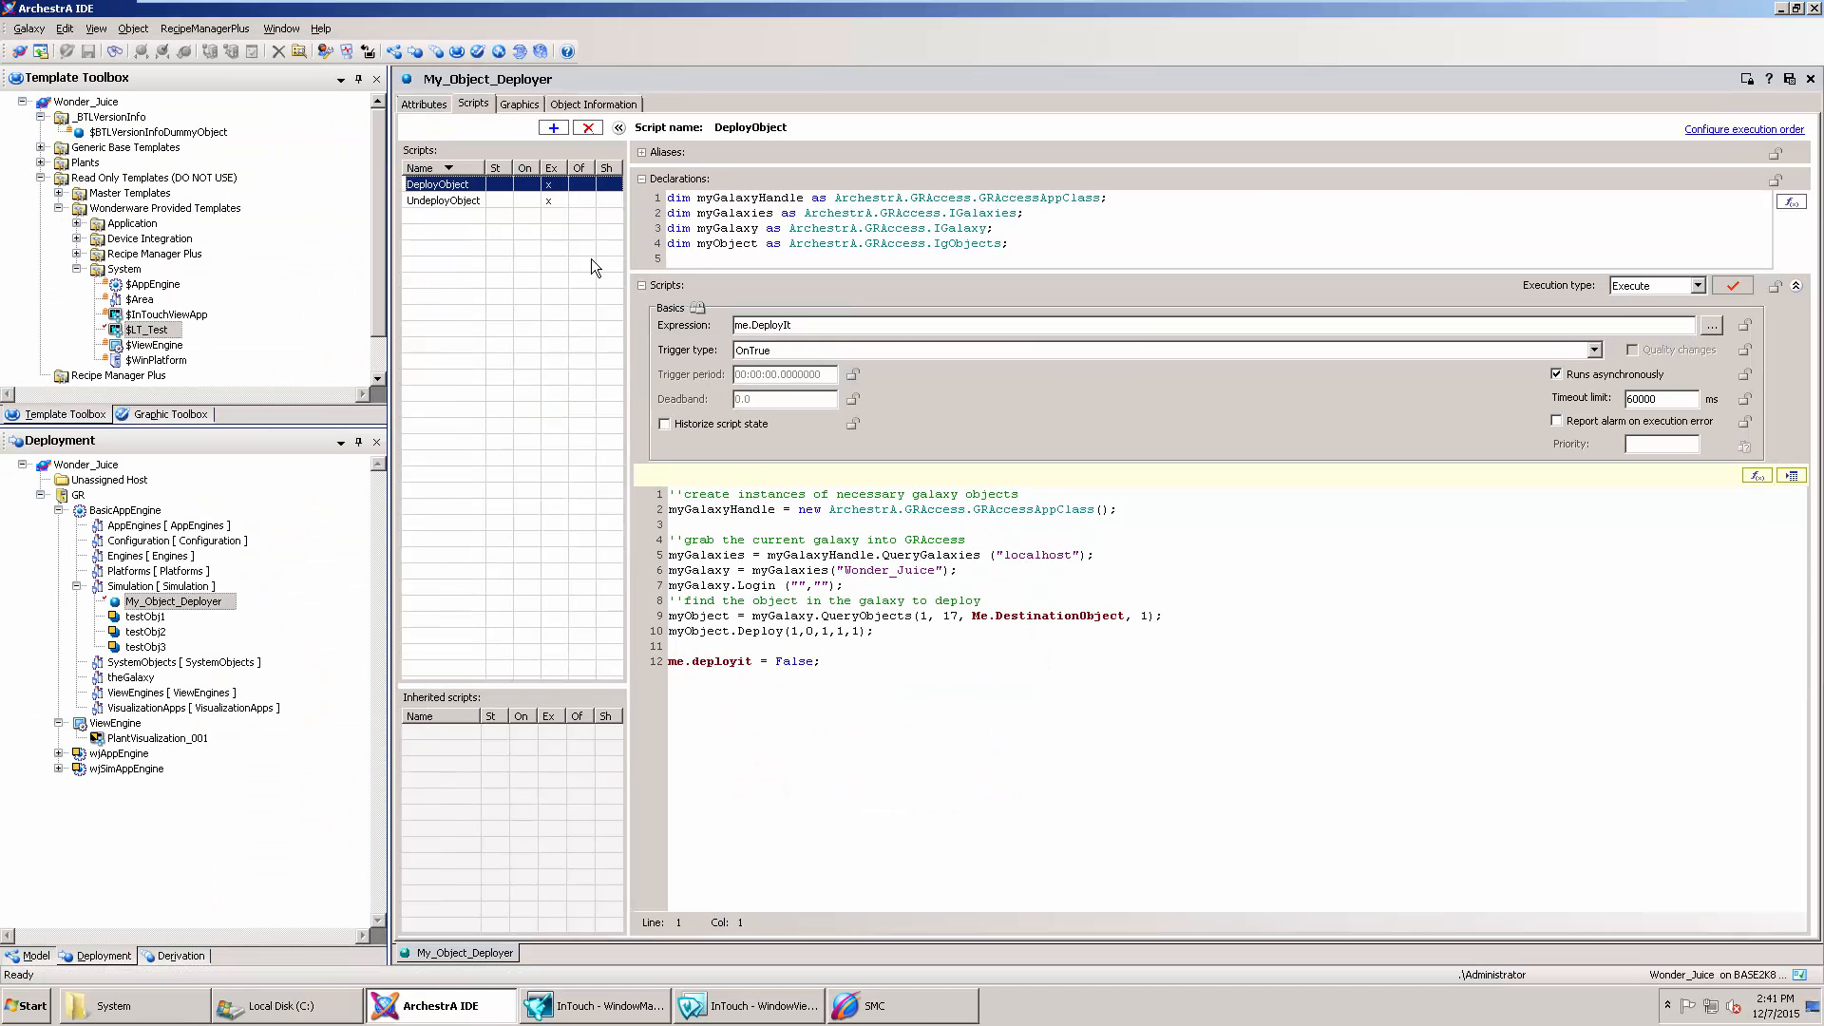
click(443, 199)
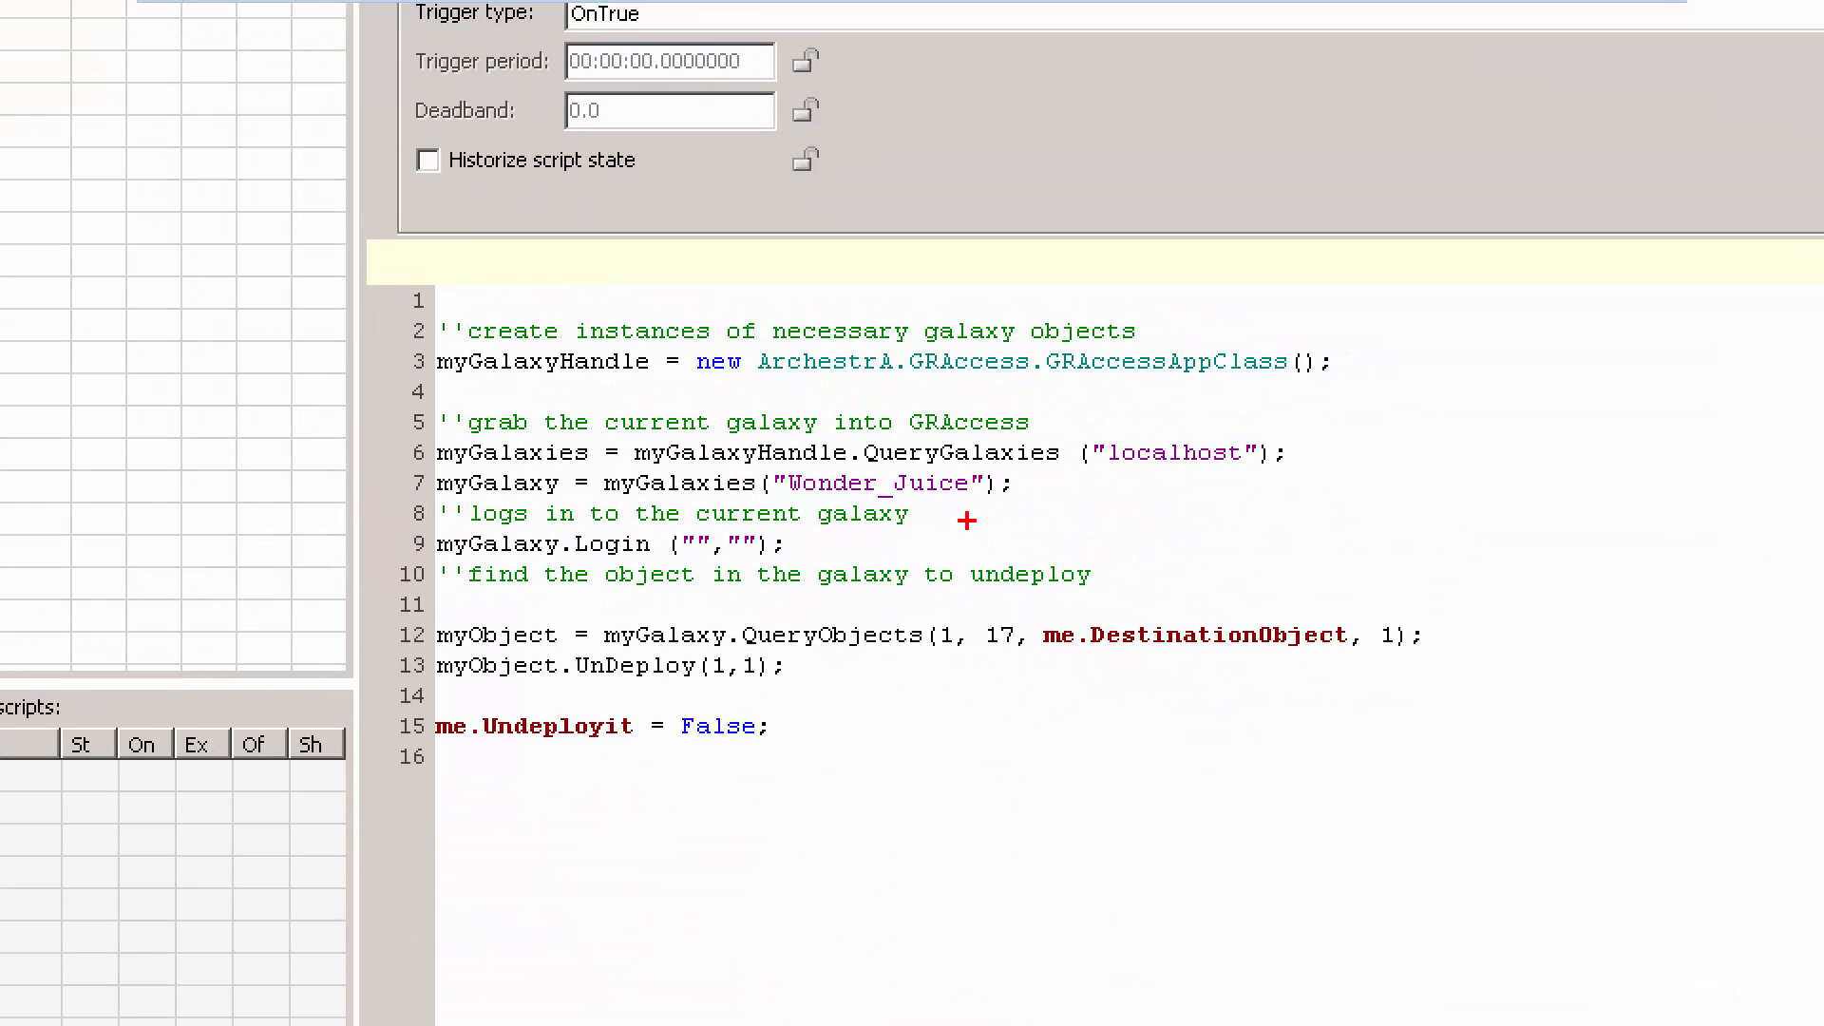
mouse_move(635, 678)
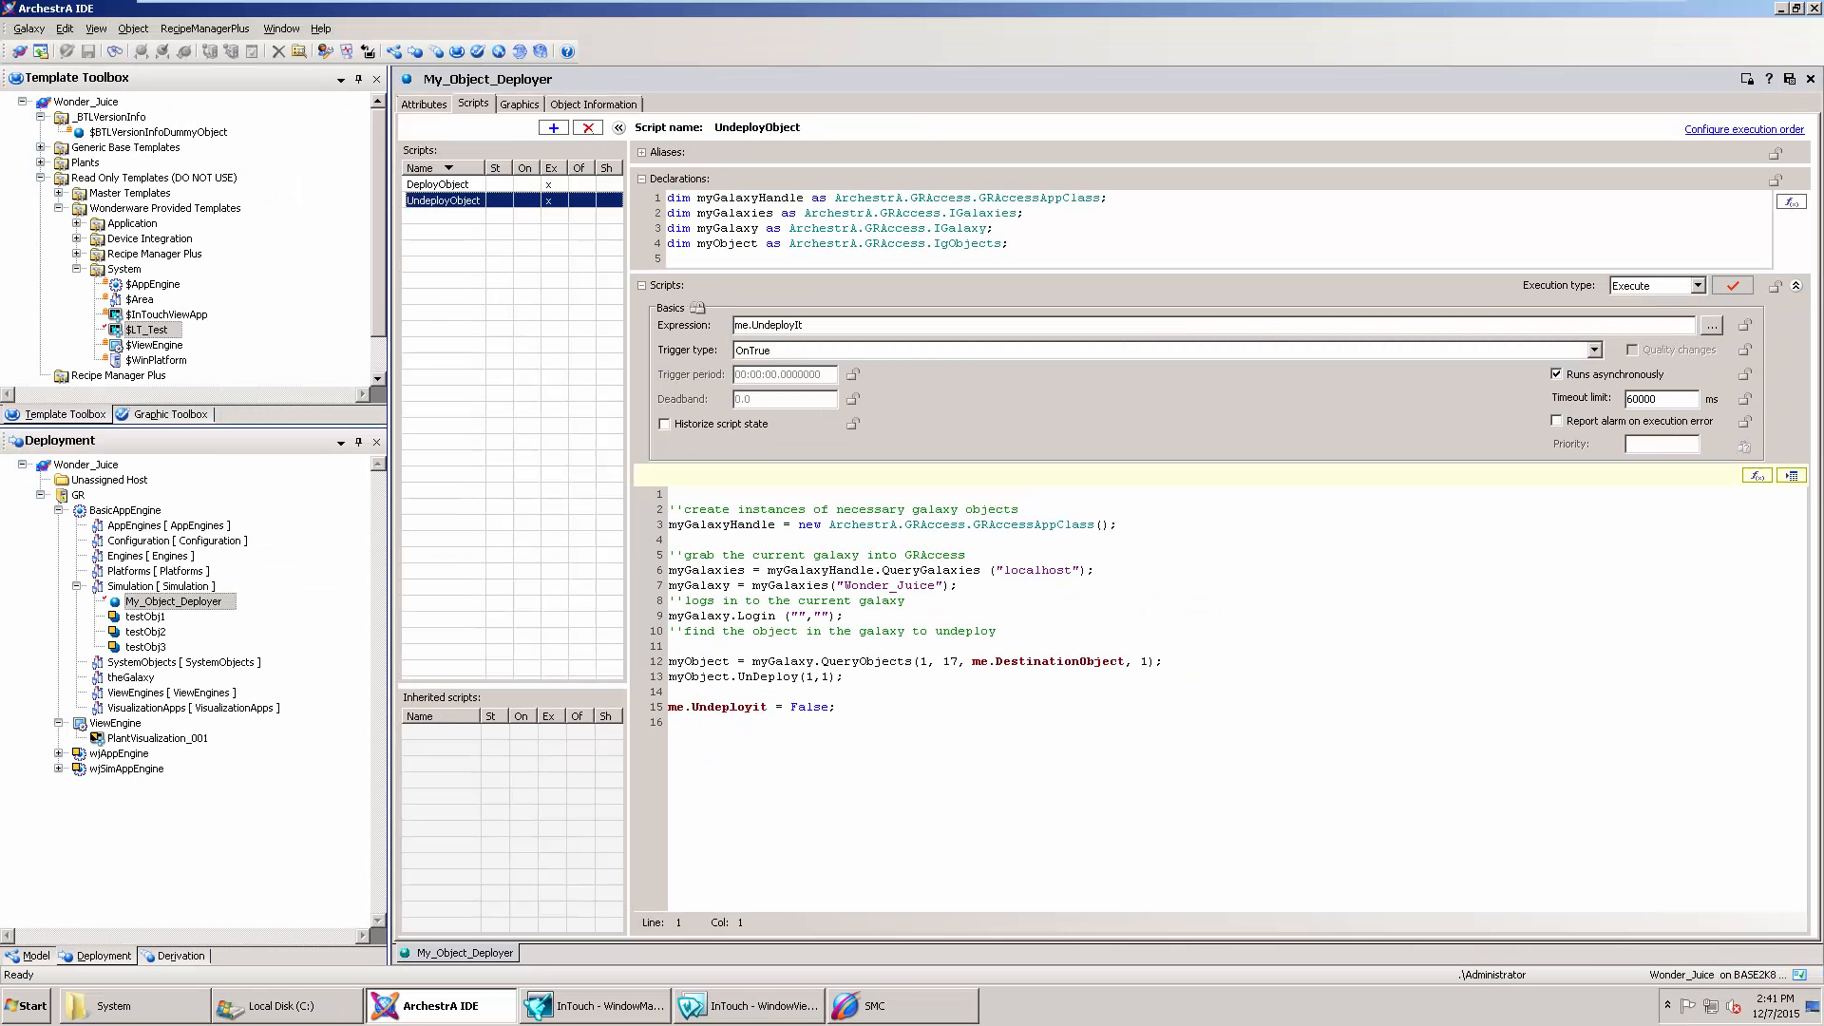
Step: Show My_Object_Deployer's graphics, reaching the Overview symbol with its Deploy and unDeploy buttons
click(519, 103)
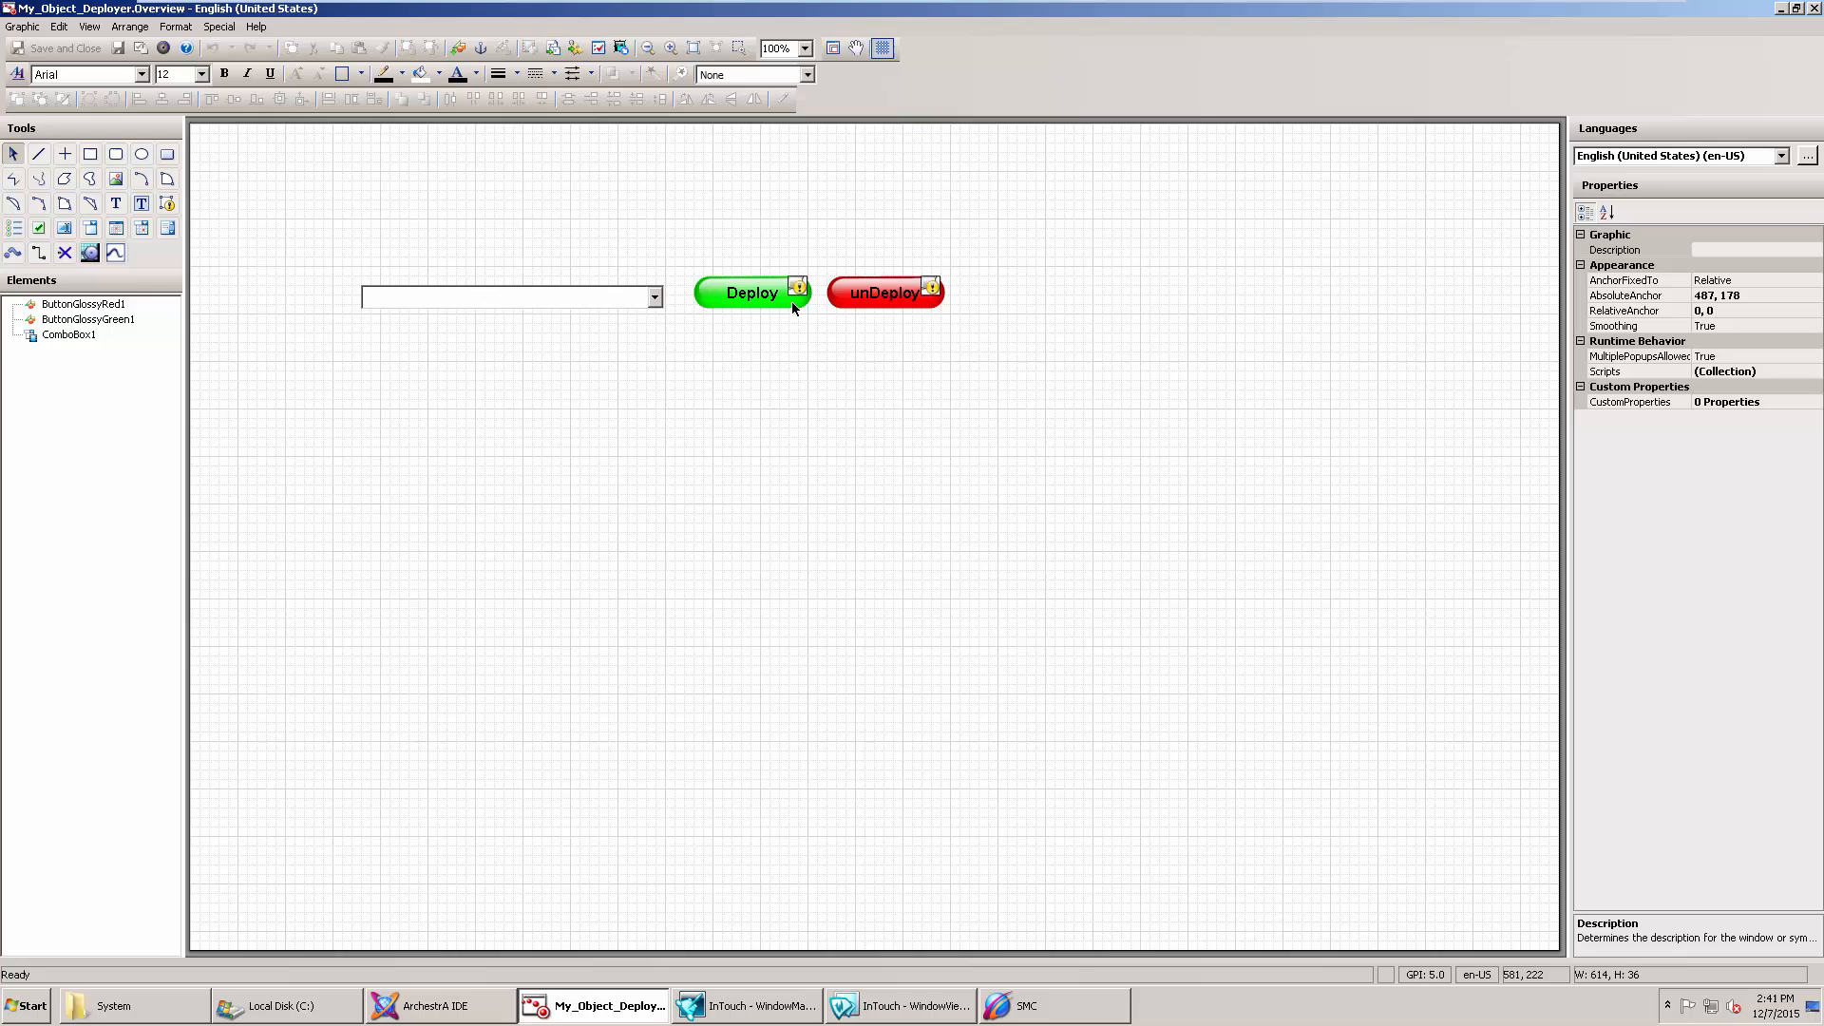
mouse_move(855, 346)
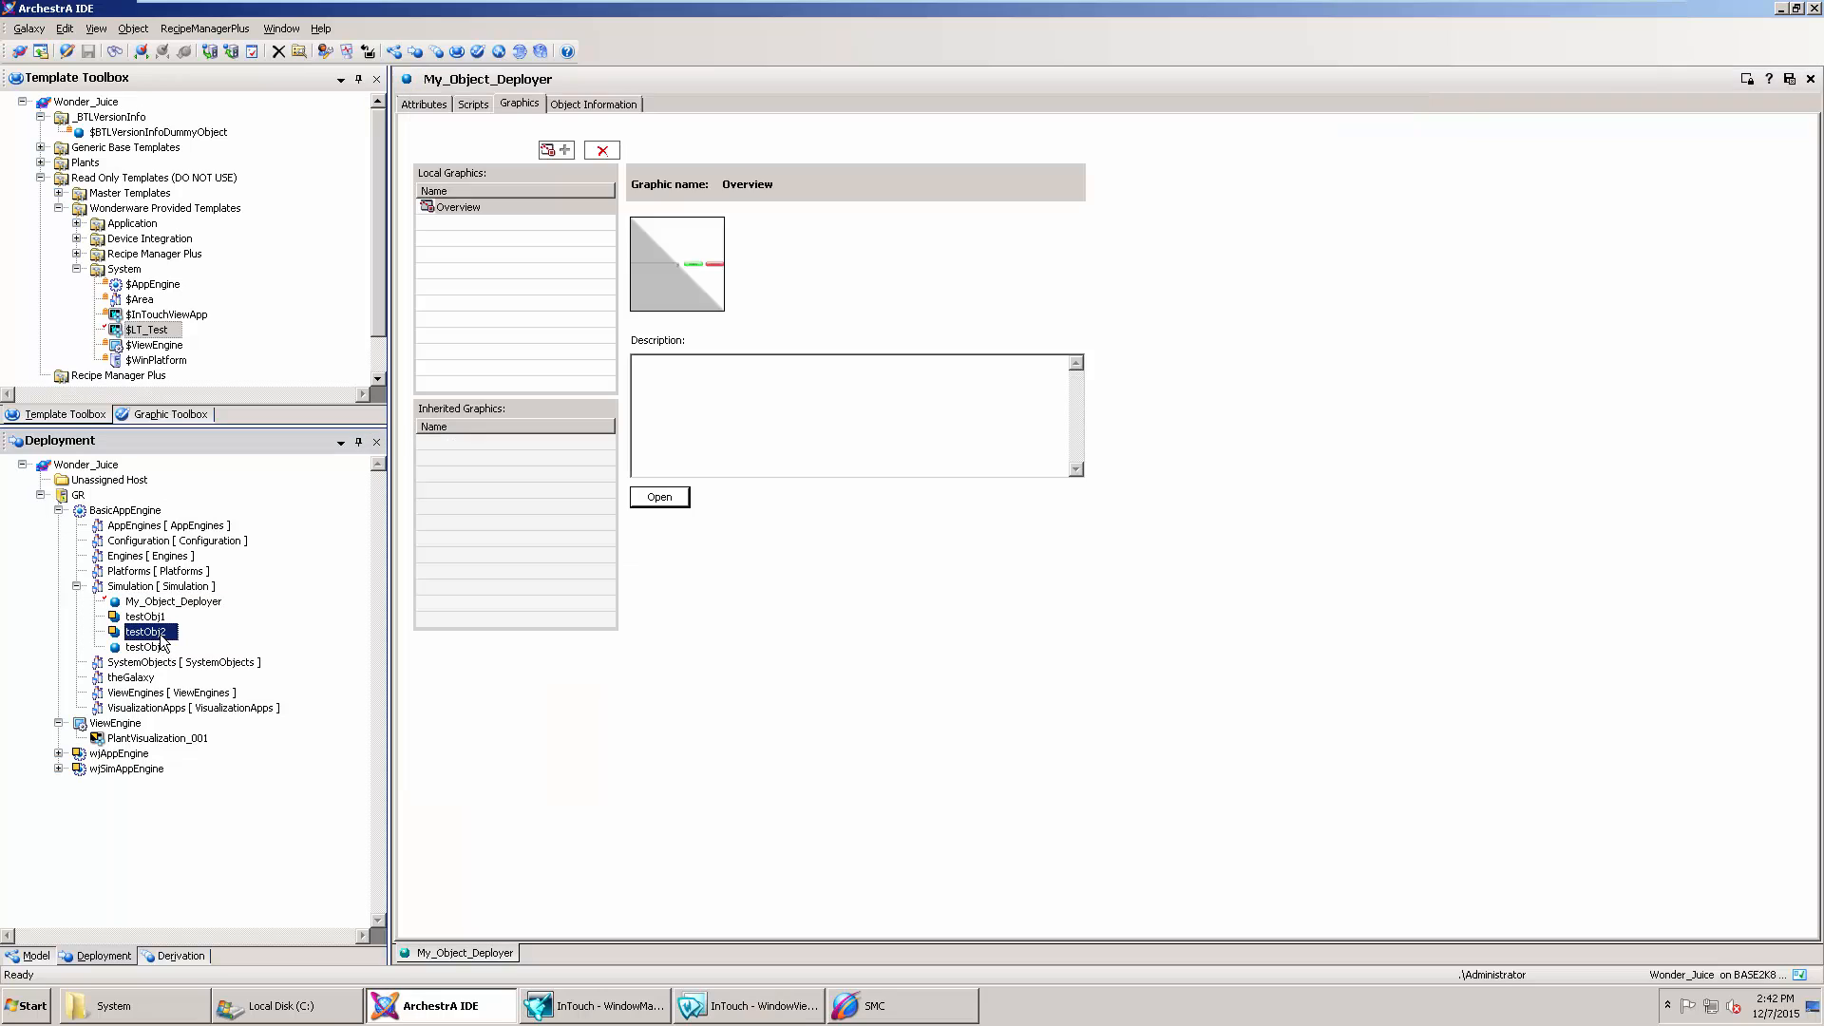
Step: In WindowViewer's deployer window, choose testObj2 then settle on testObj1 as the target object
click(745, 1005)
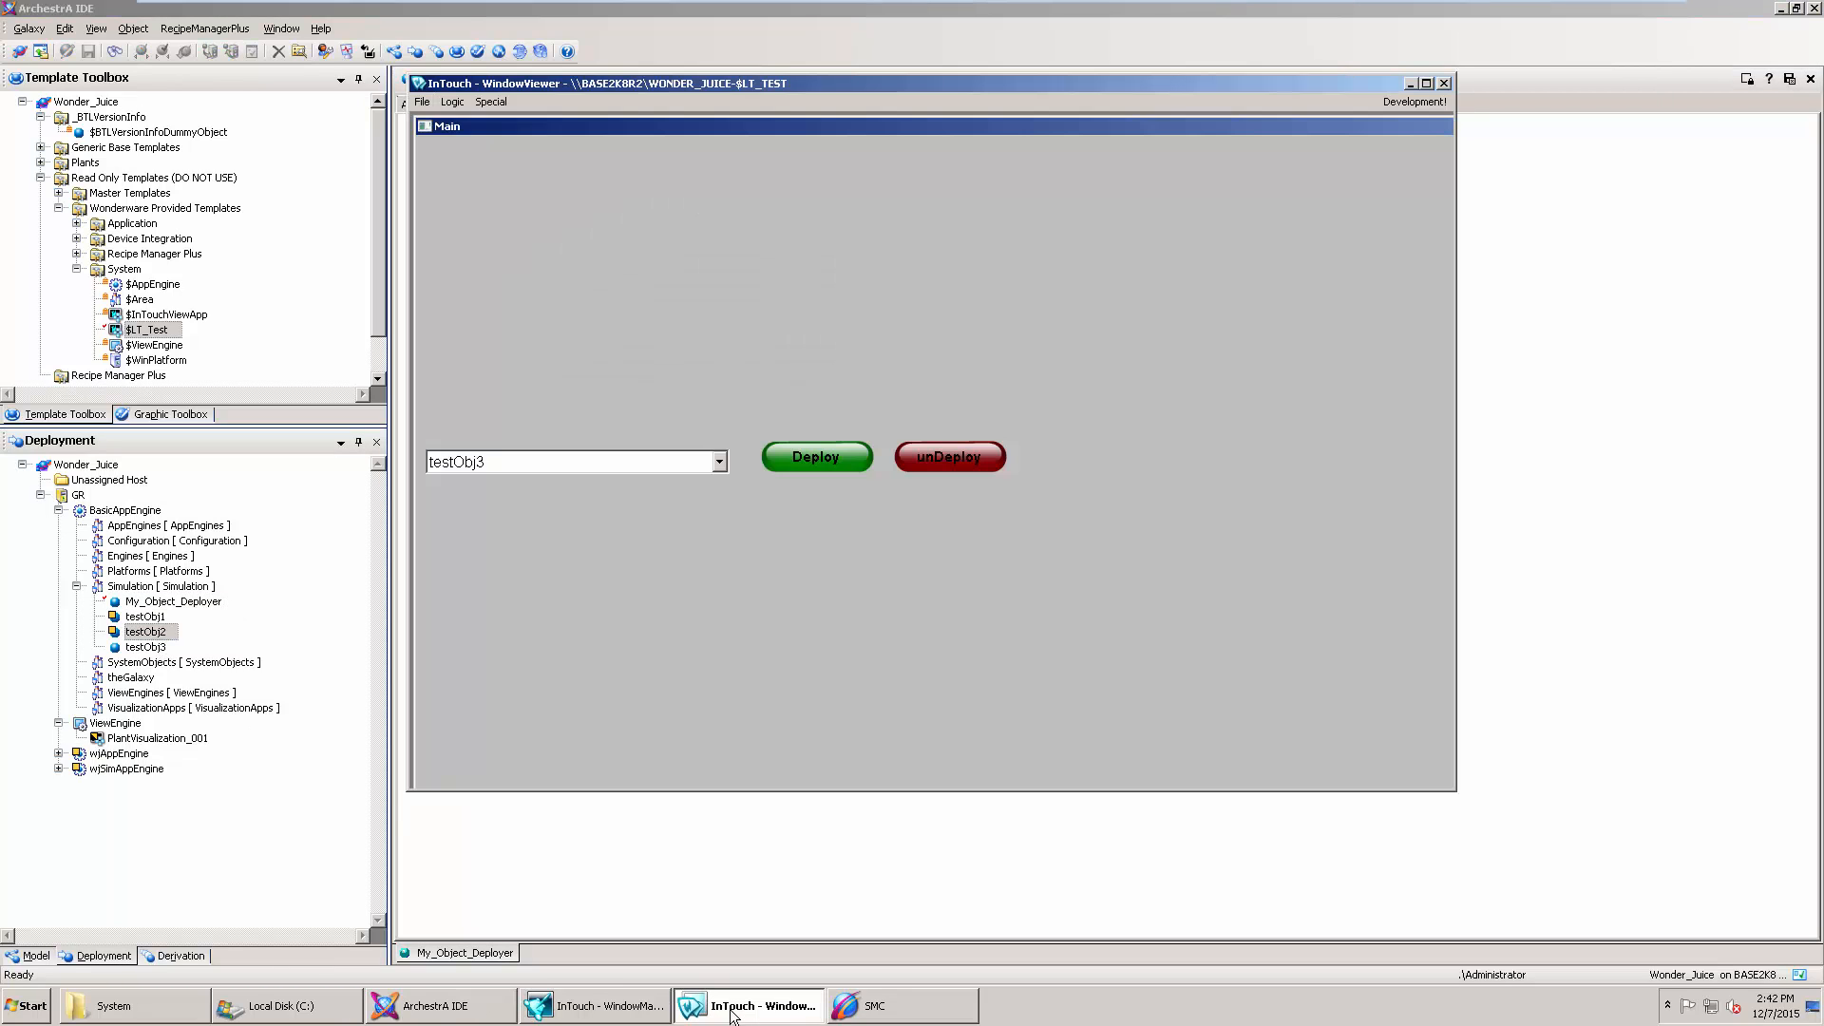
click(718, 462)
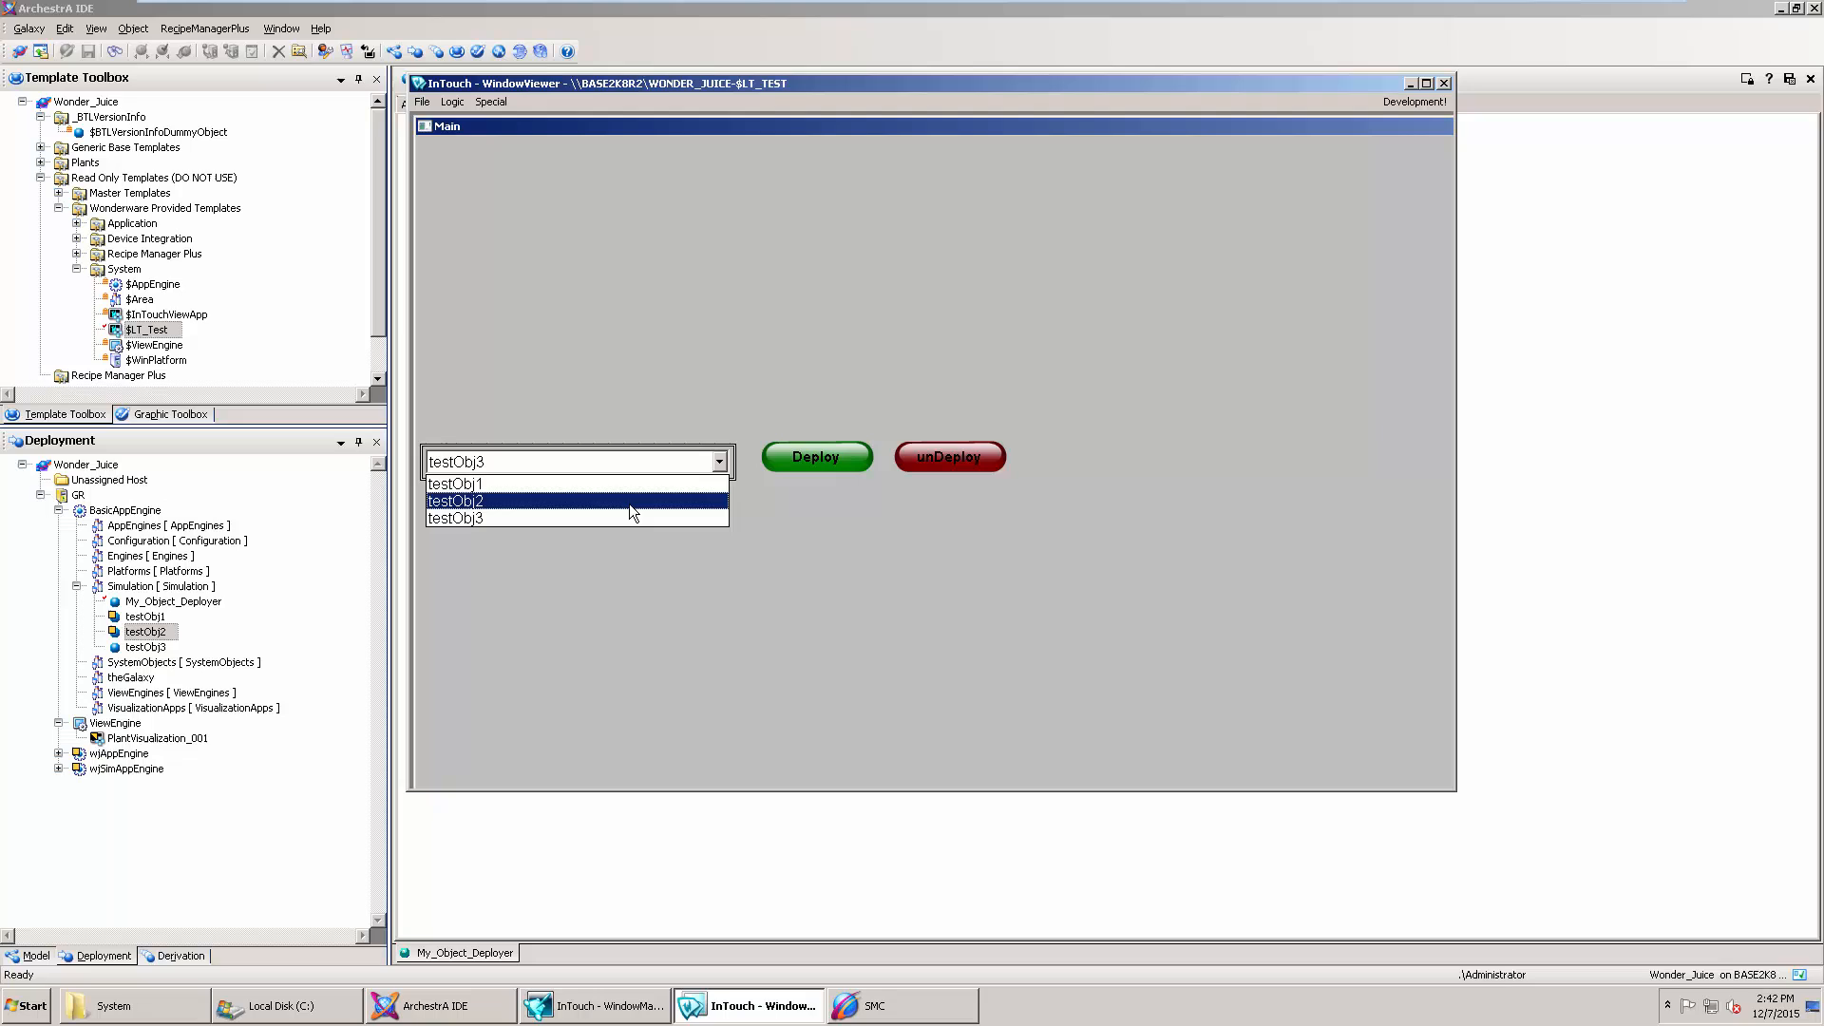
click(456, 500)
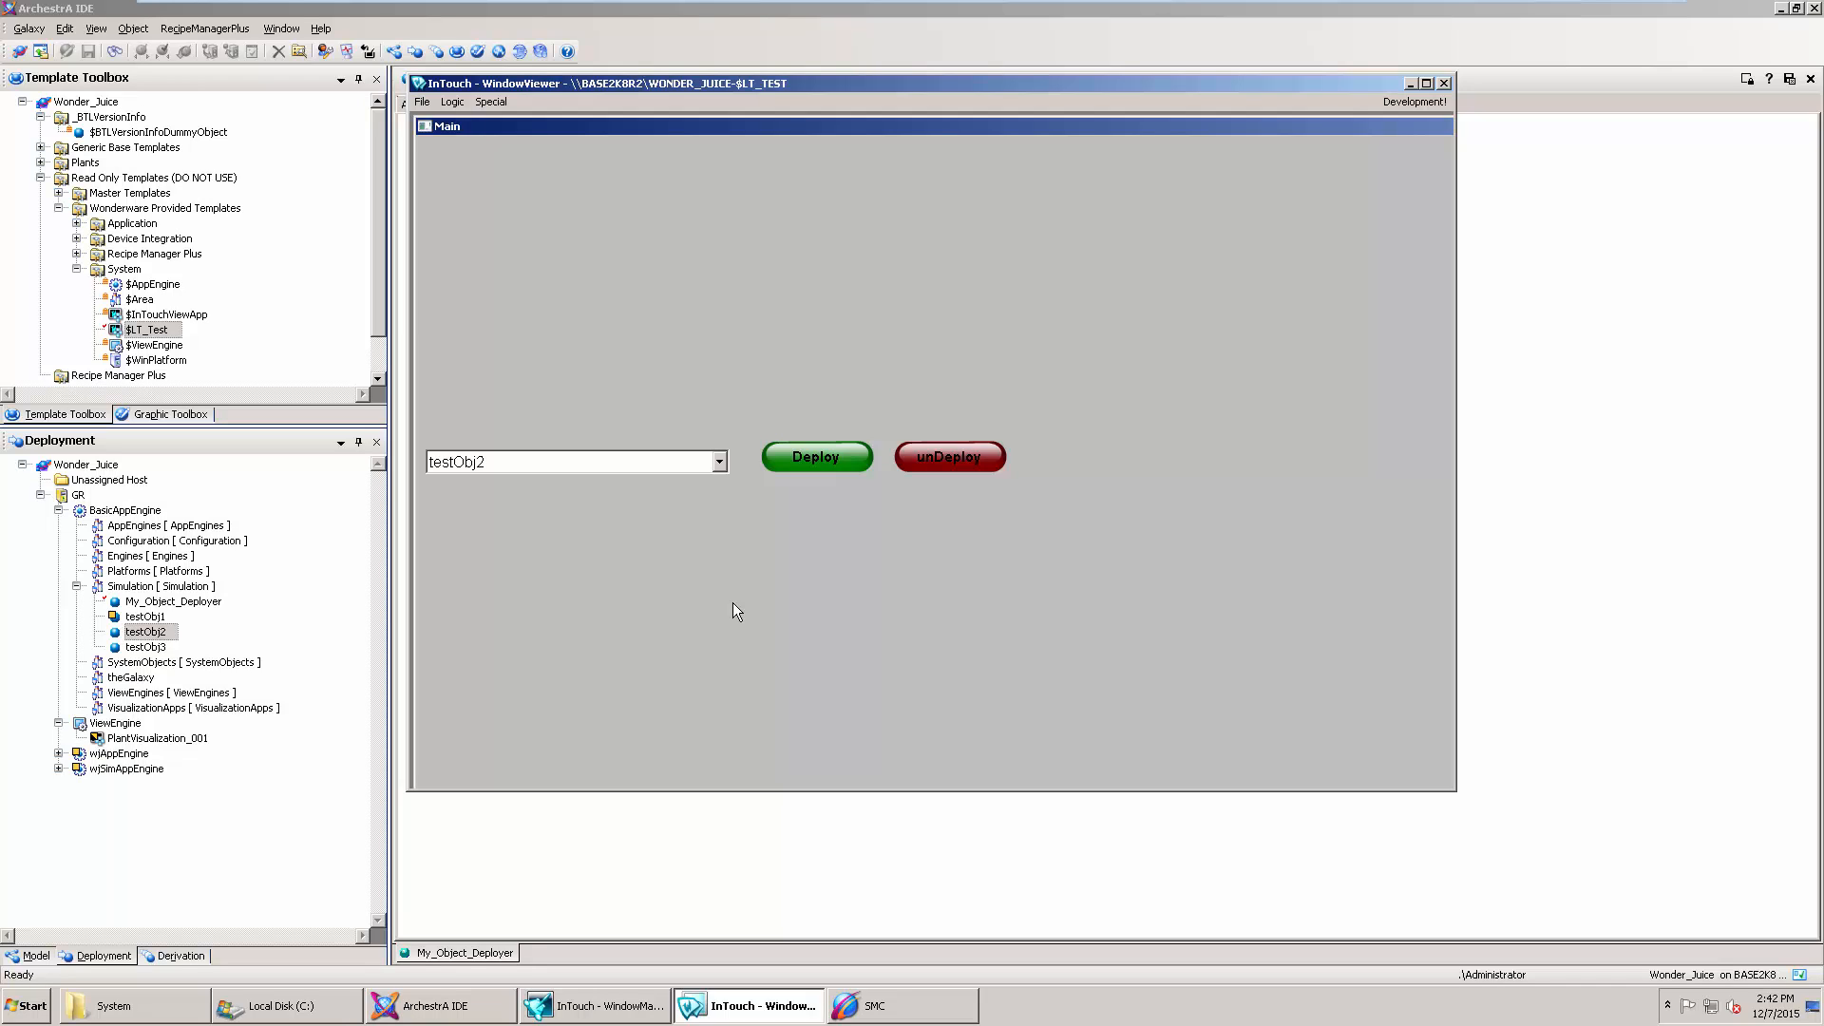
click(719, 462)
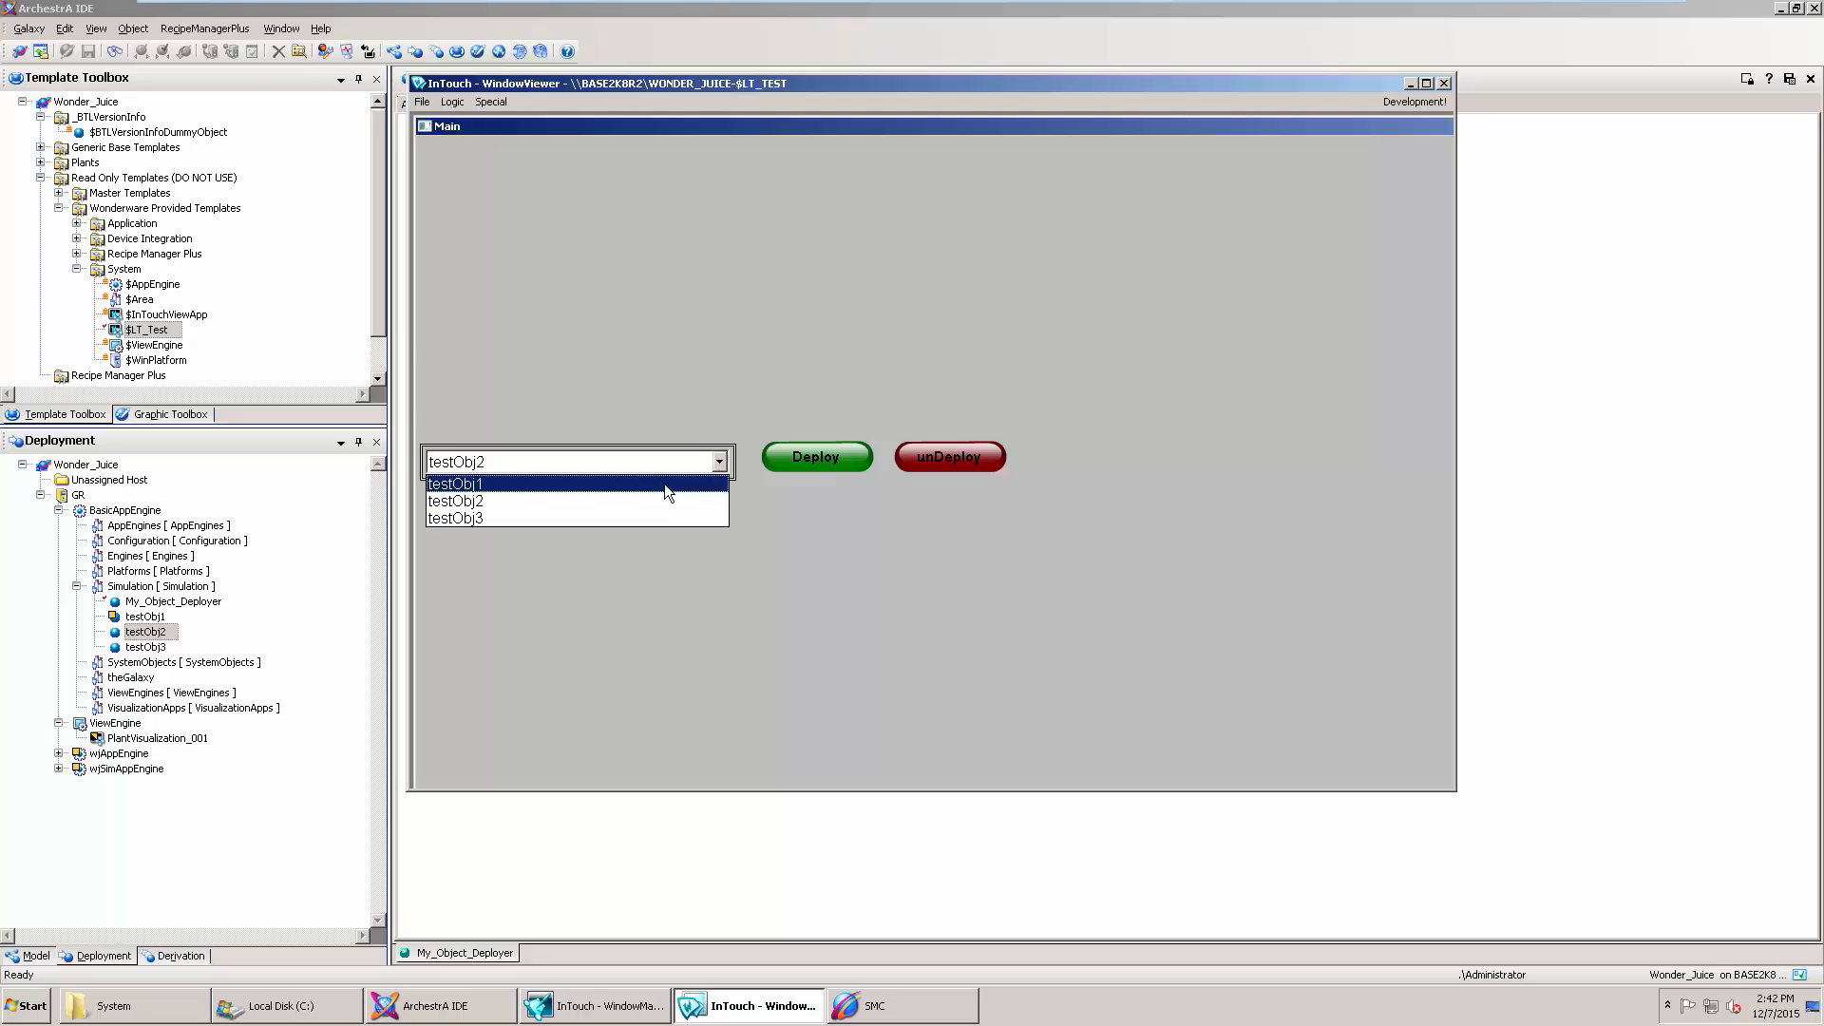
click(454, 483)
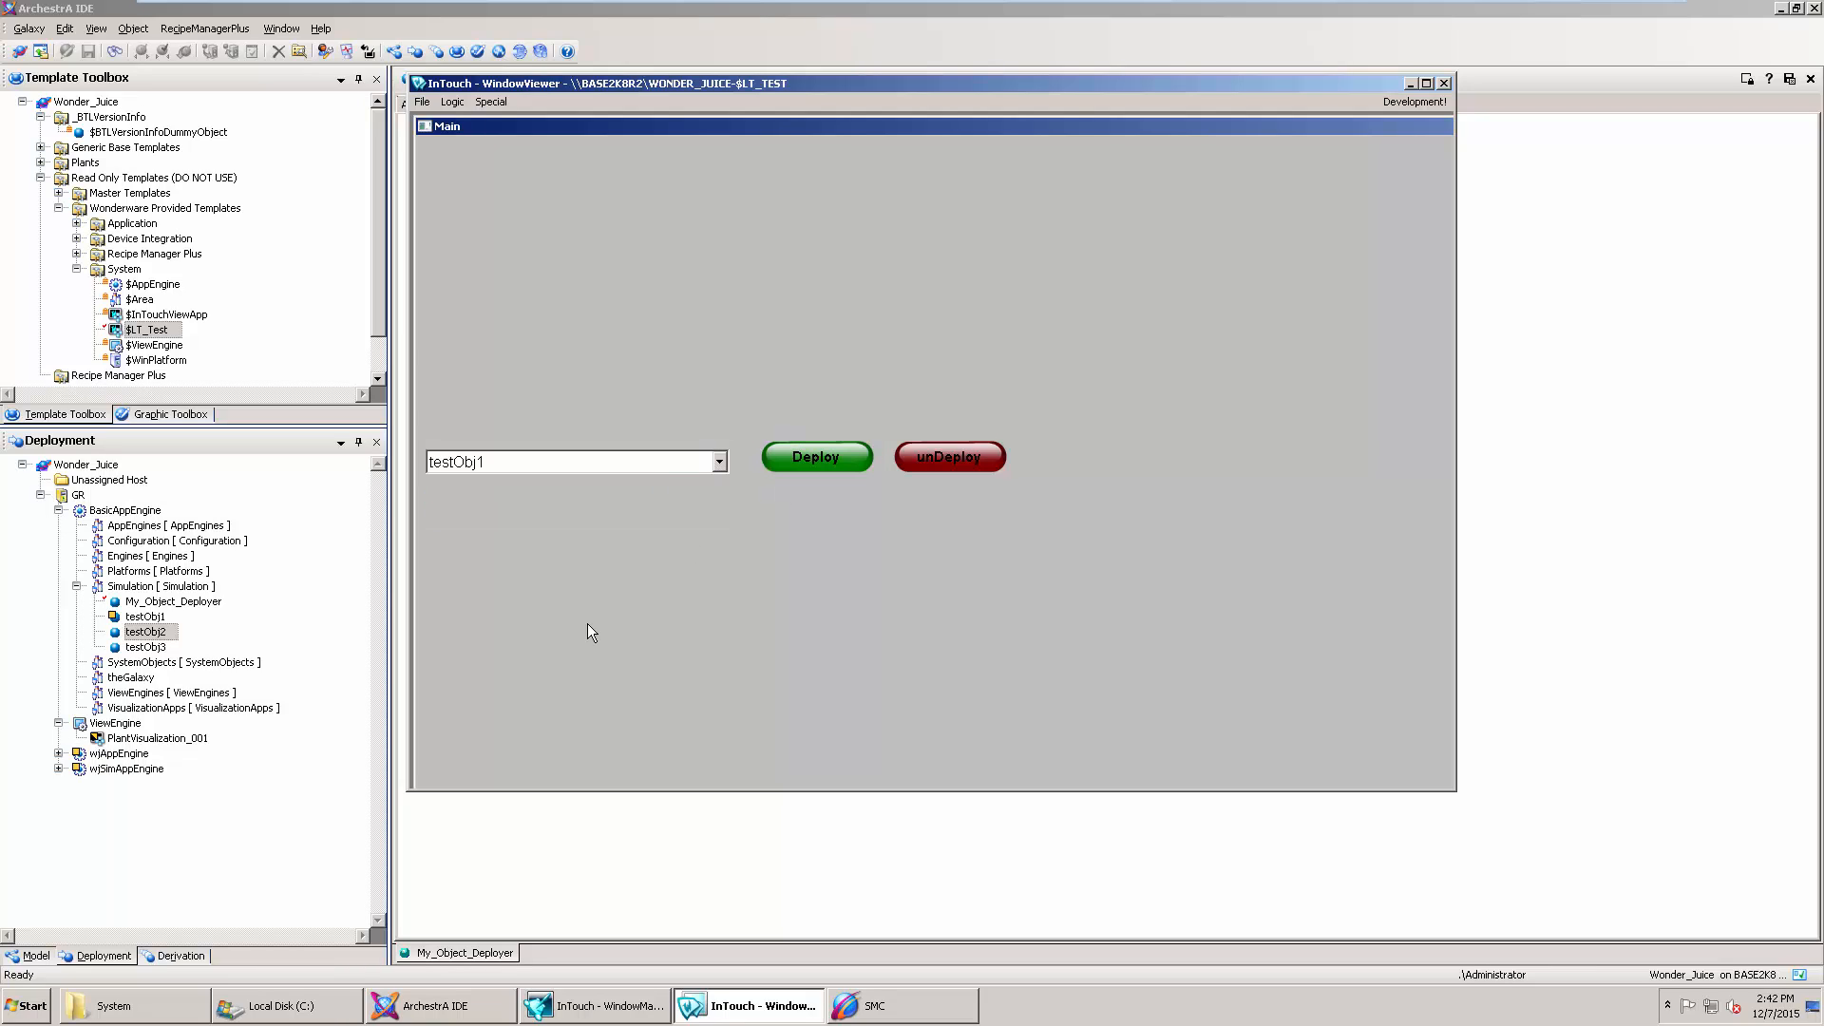
mouse_move(294, 646)
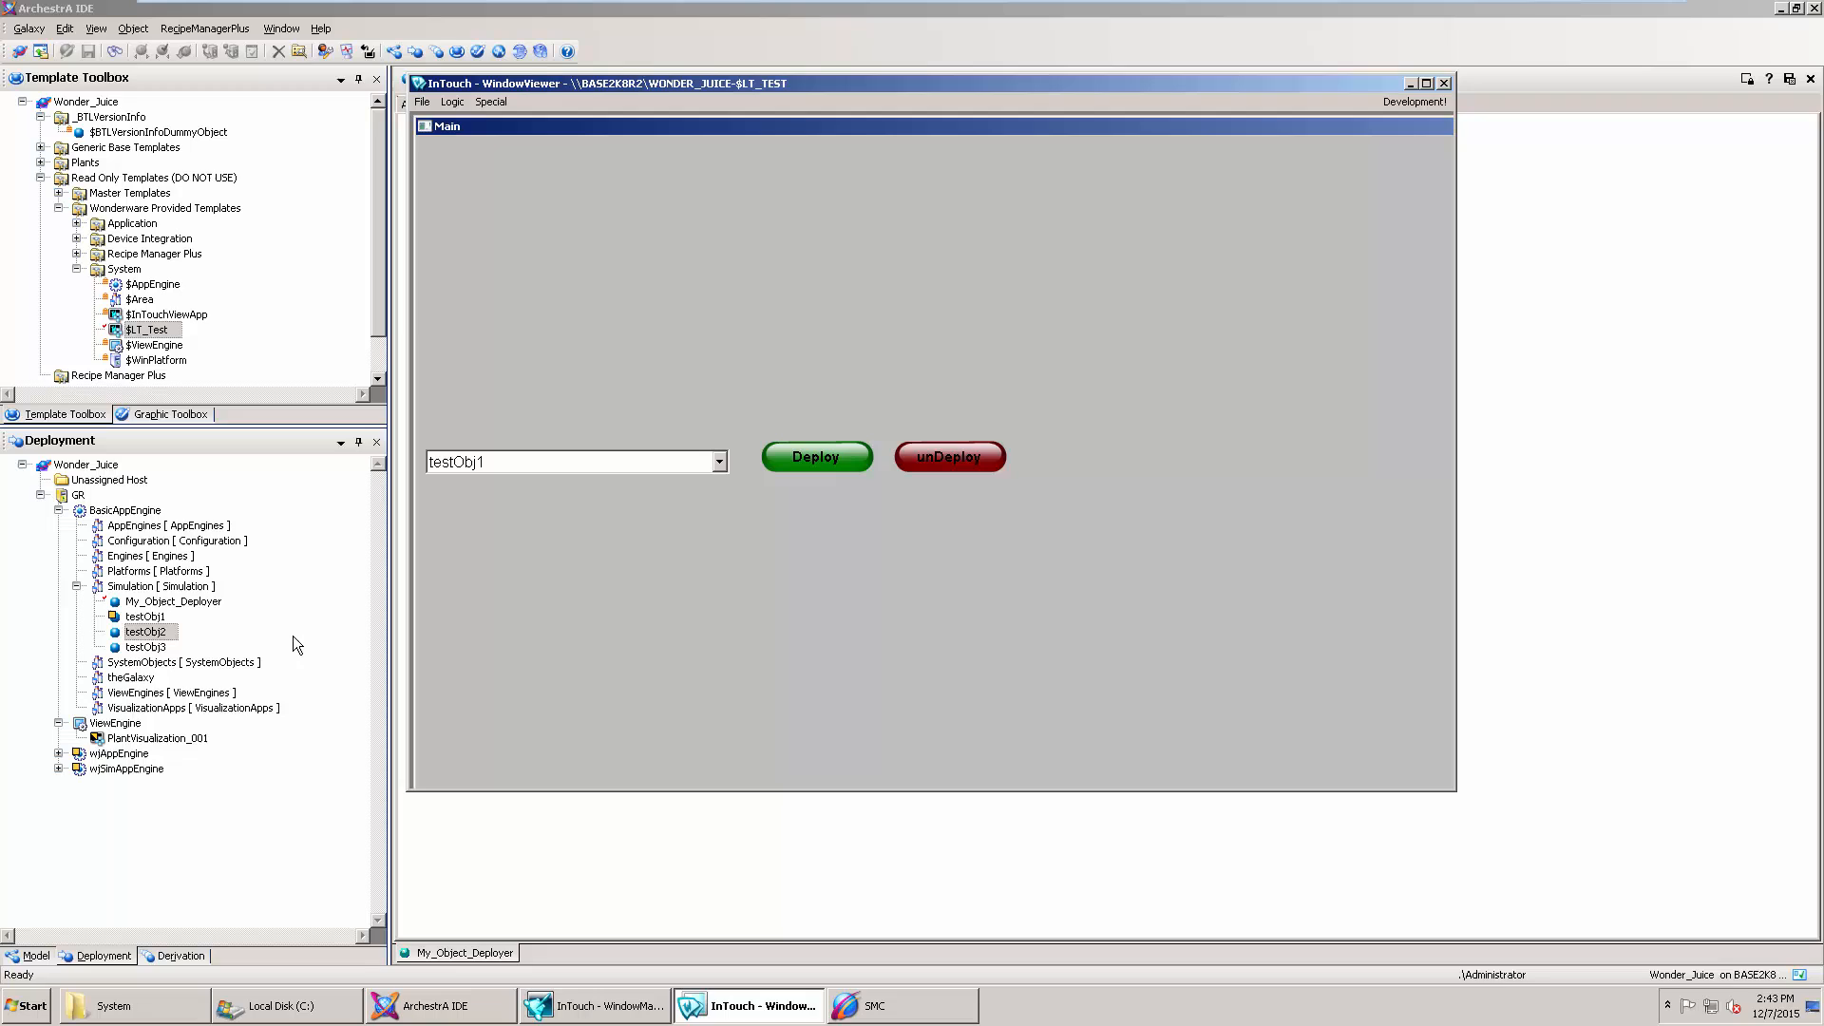